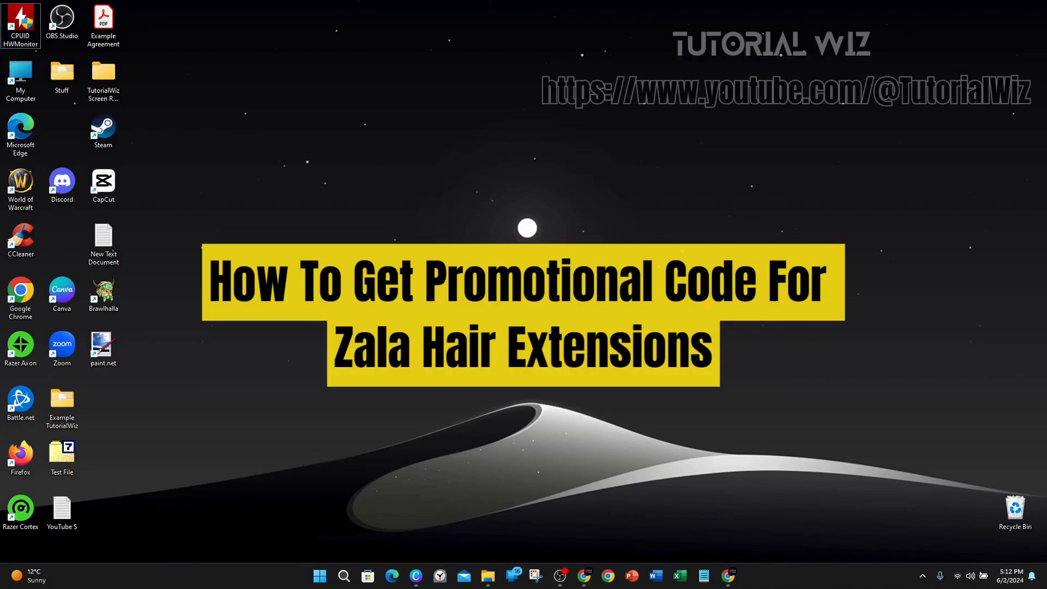
pyautogui.moveTo(792, 443)
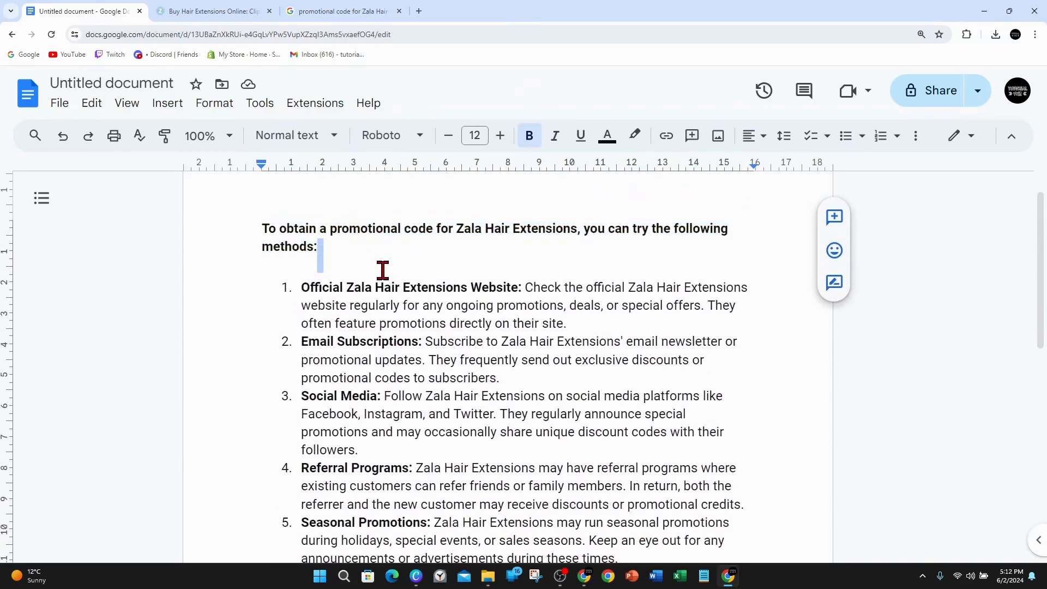
# - Switch to the Zala Hair Extensions store tab showing its home page and categories
pyautogui.scroll(-3)
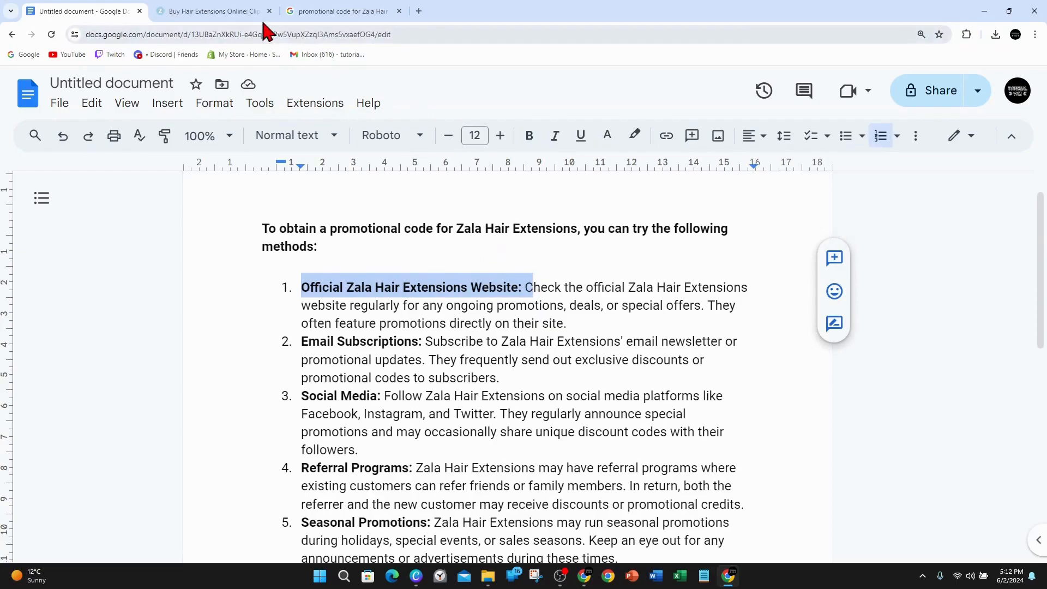
pyautogui.click(209, 11)
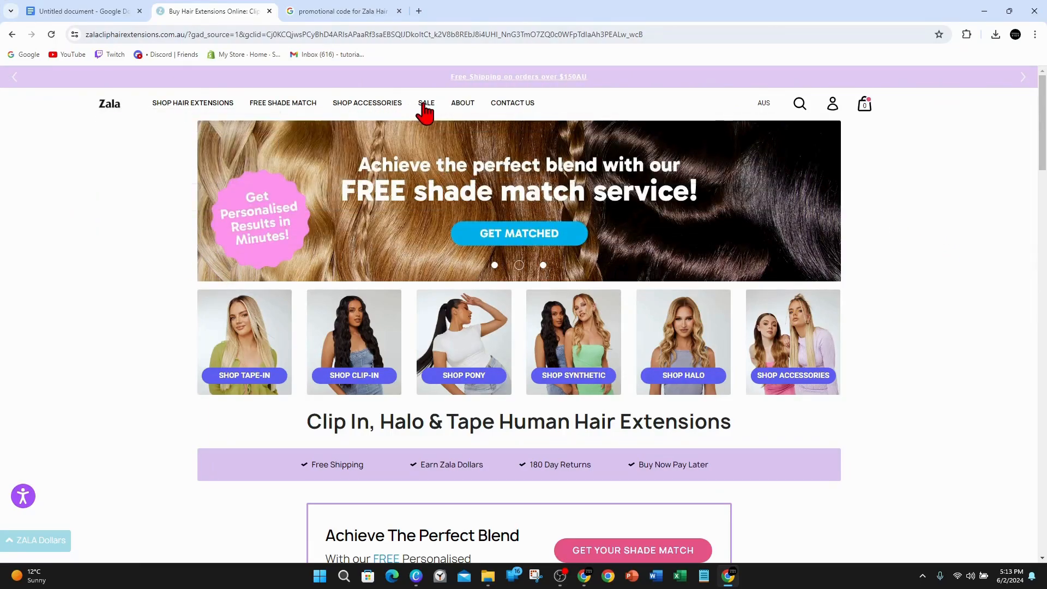
# - Browse the Sale page of discounted extensions with the 40PONY ponytail promo banner
pyautogui.click(425, 103)
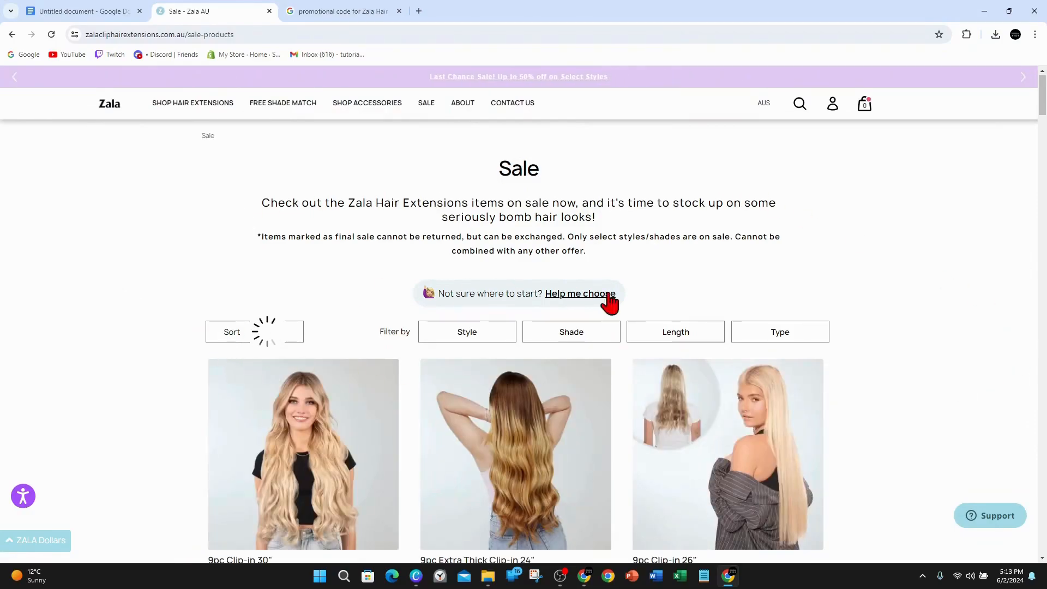
pyautogui.scroll(-3)
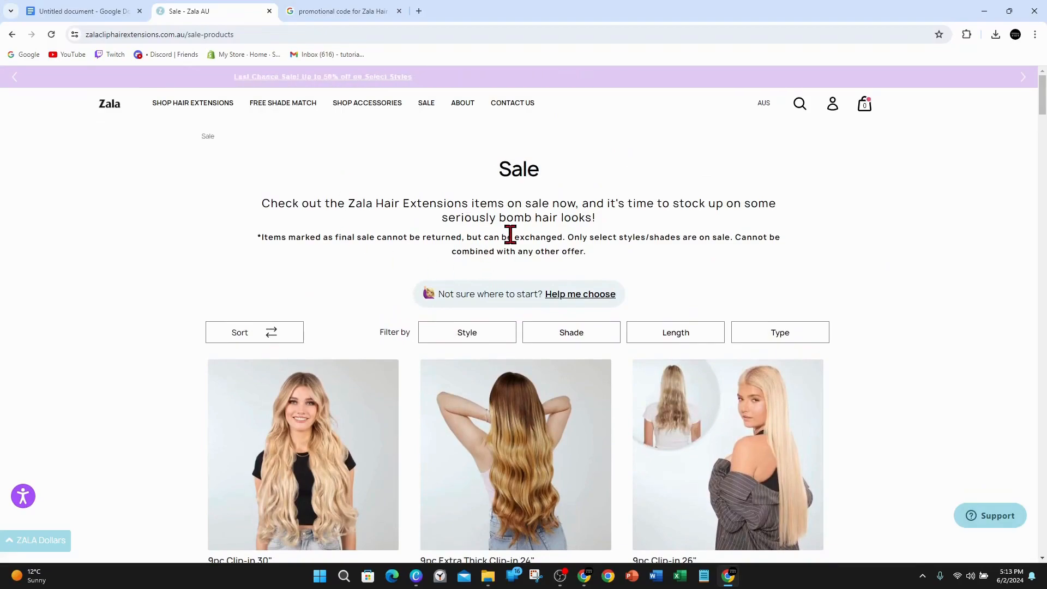
pyautogui.scroll(-3)
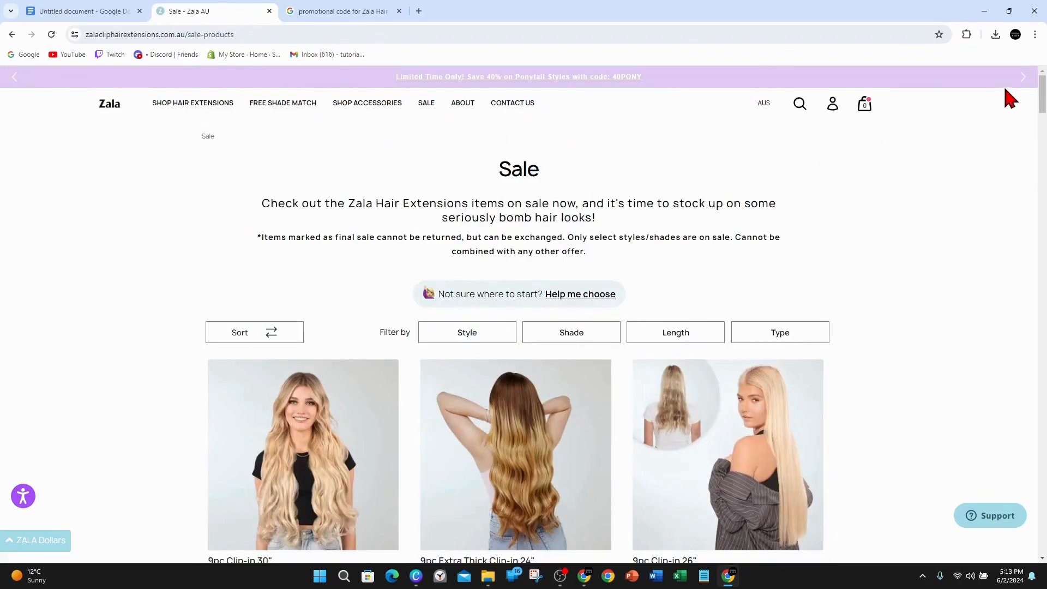
# - Reach the footer's 'Sign up for early access' newsletter text, highlight 'sales', and return to the document
pyautogui.scroll(-3)
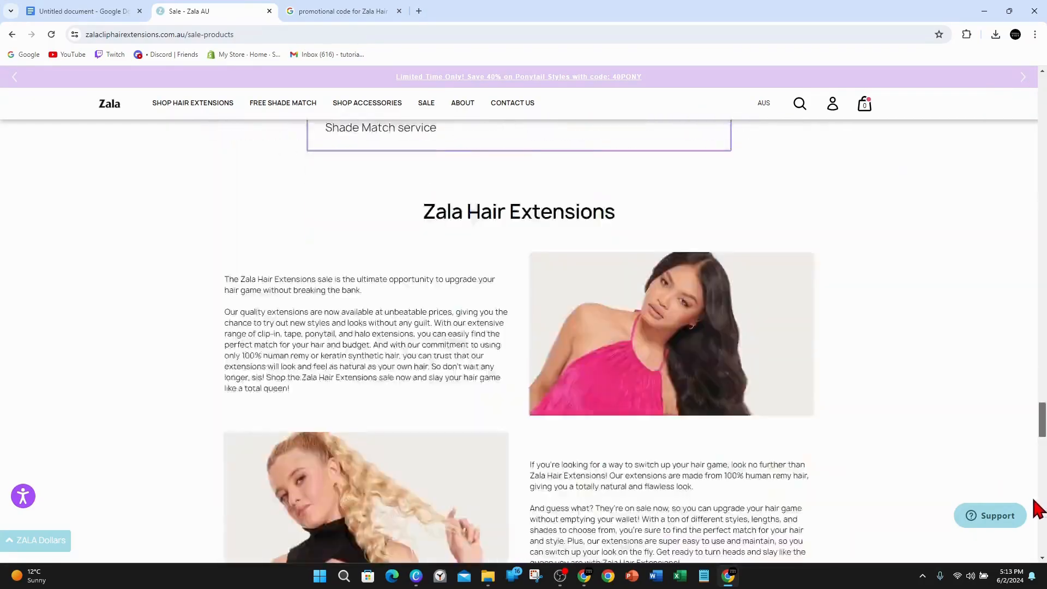
pyautogui.scroll(-3)
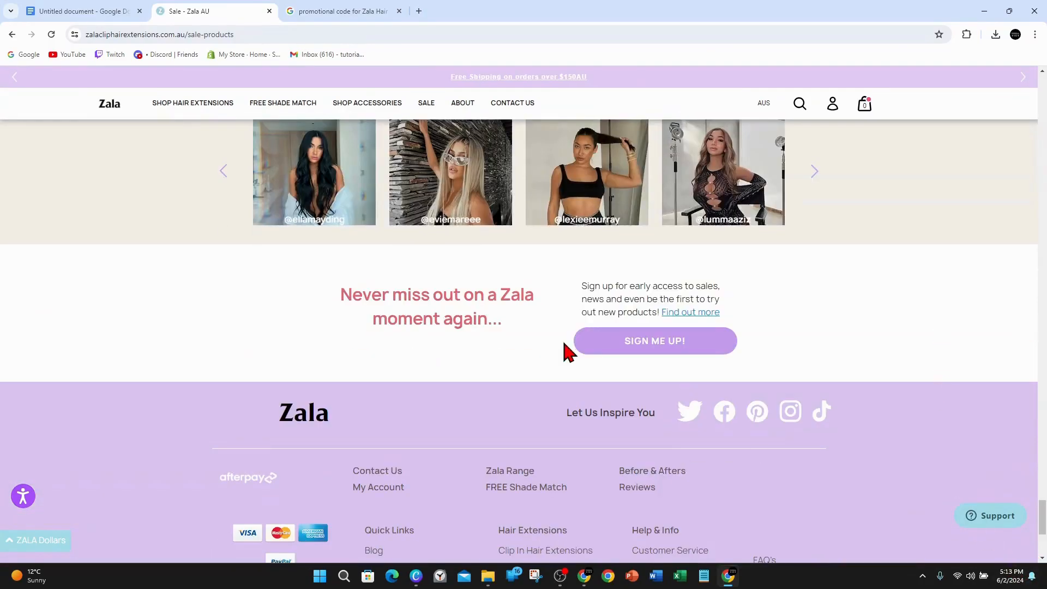
pyautogui.moveTo(373, 294); pyautogui.dragTo(522, 294)
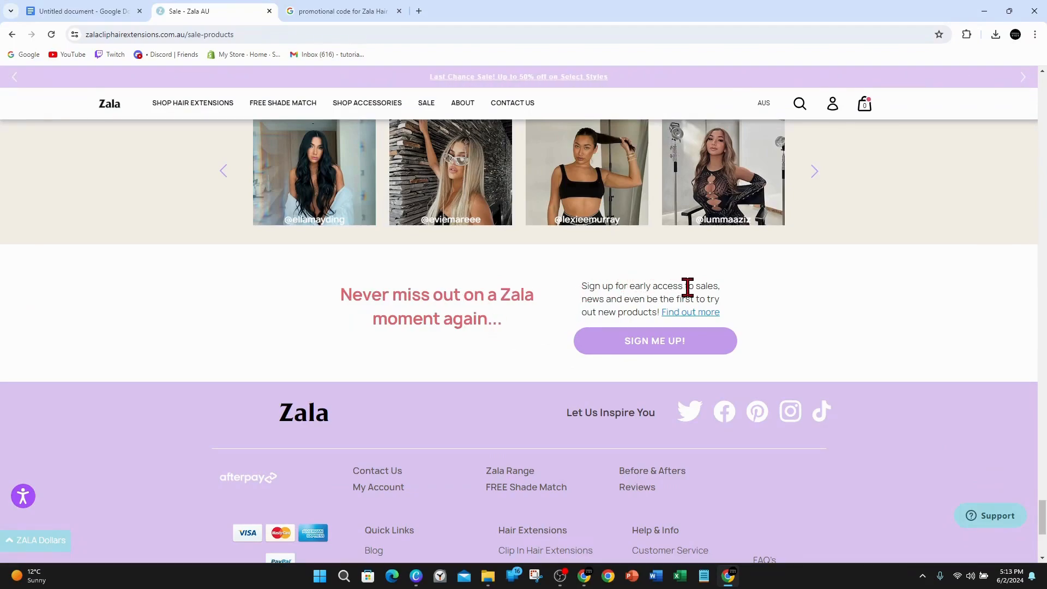
pyautogui.doubleClick(710, 286)
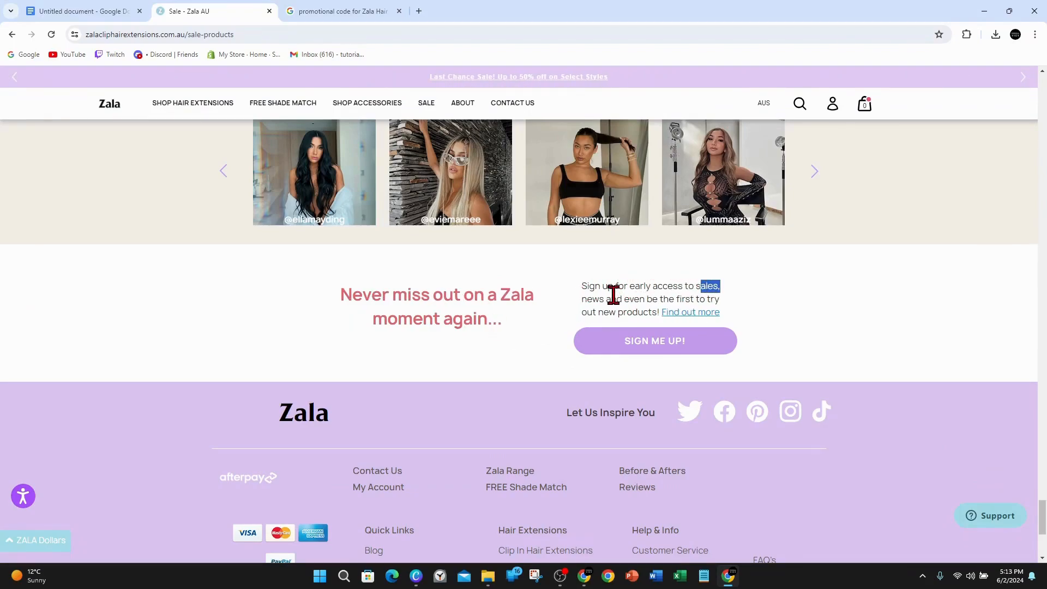
pyautogui.moveTo(700, 349)
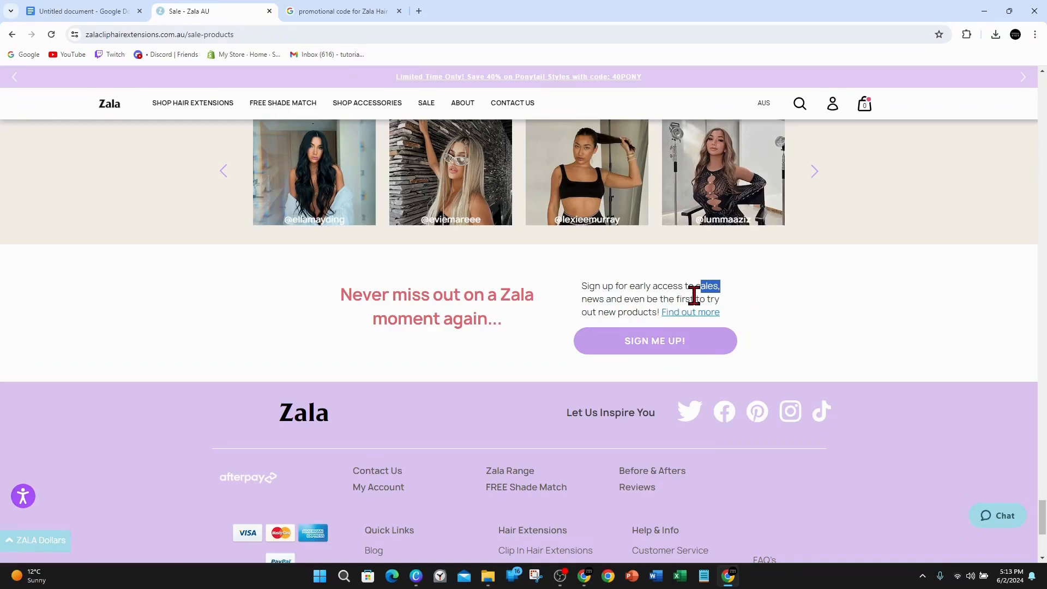
pyautogui.click(76, 11)
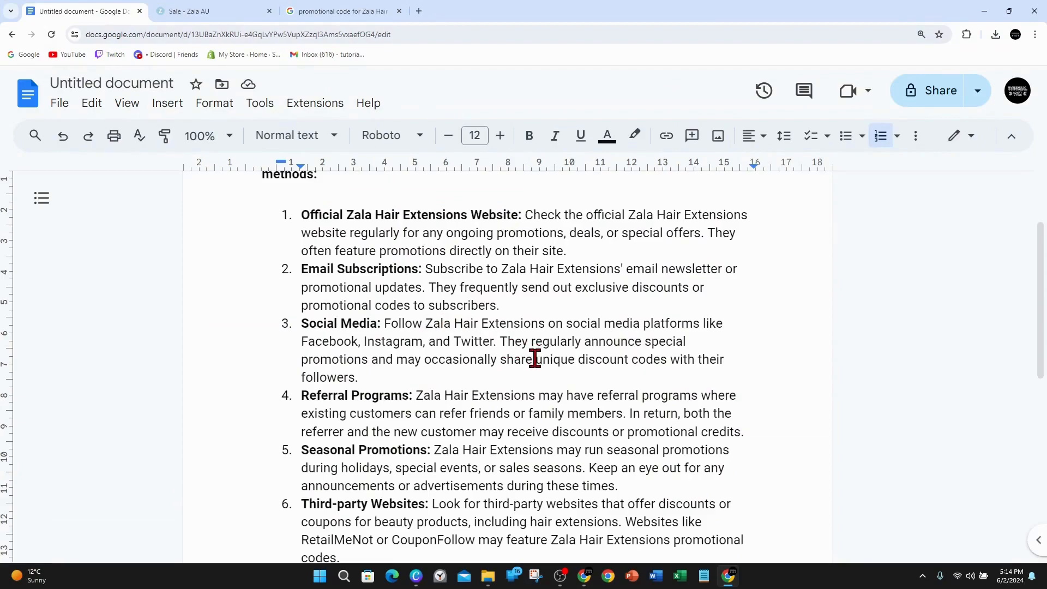
pyautogui.moveTo(610, 331)
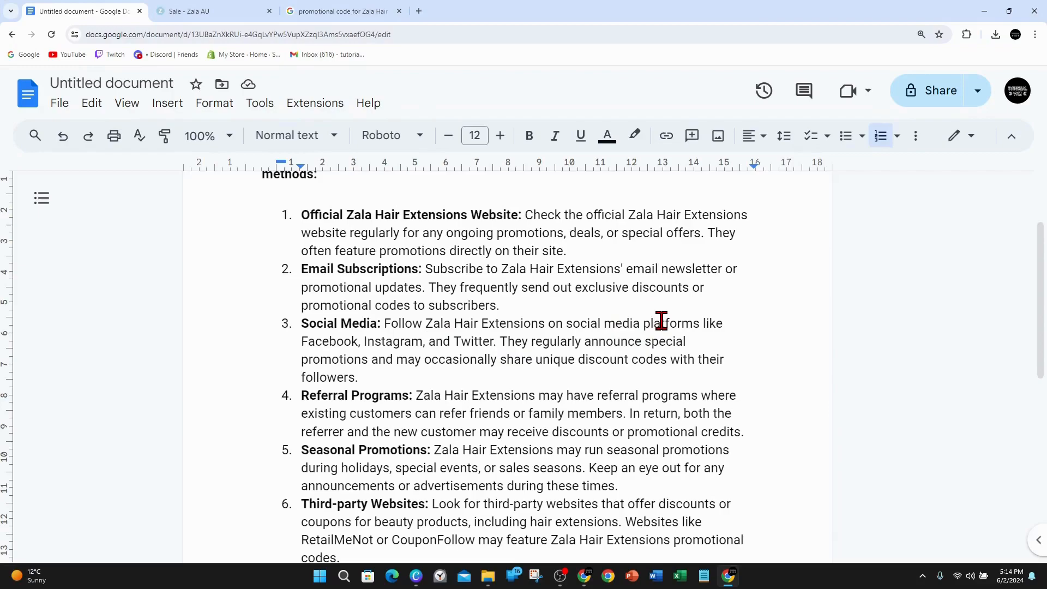
pyautogui.moveTo(716, 340)
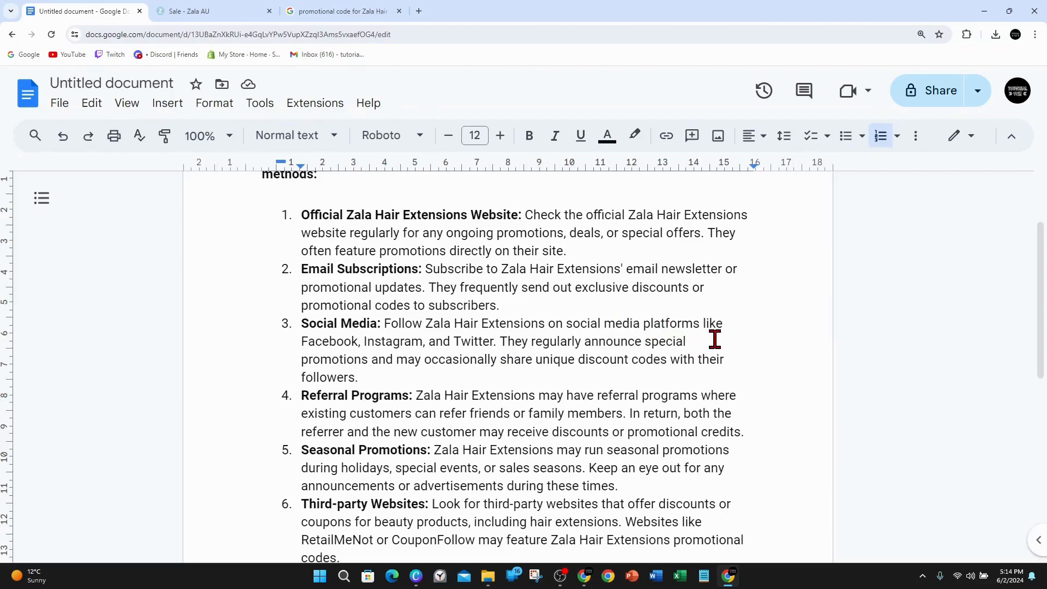
# - Review the tips list, highlighting the phrase about referring friends or family
pyautogui.scroll(-3)
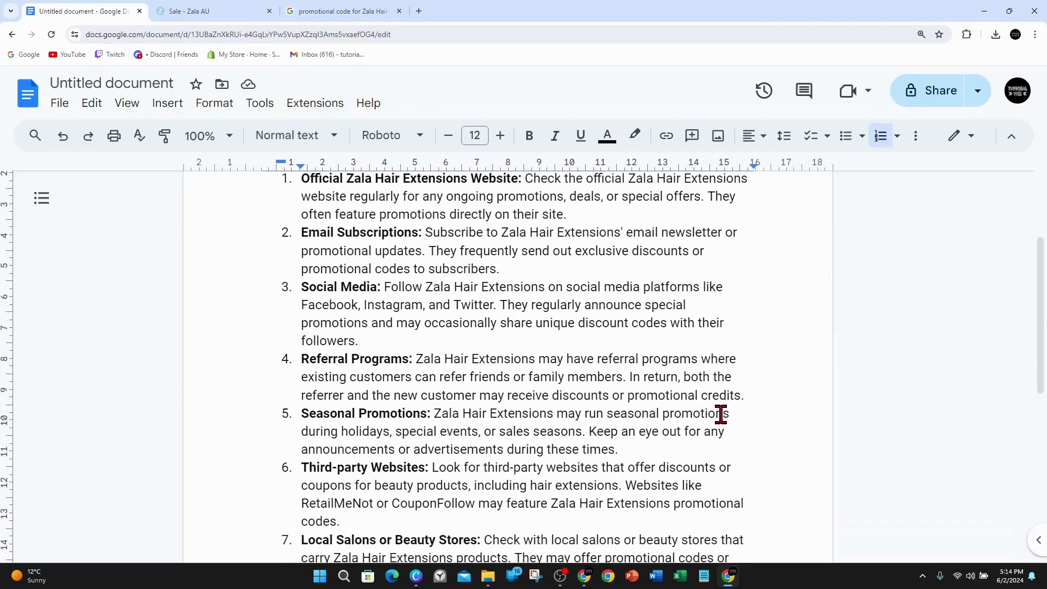
pyautogui.scroll(-3)
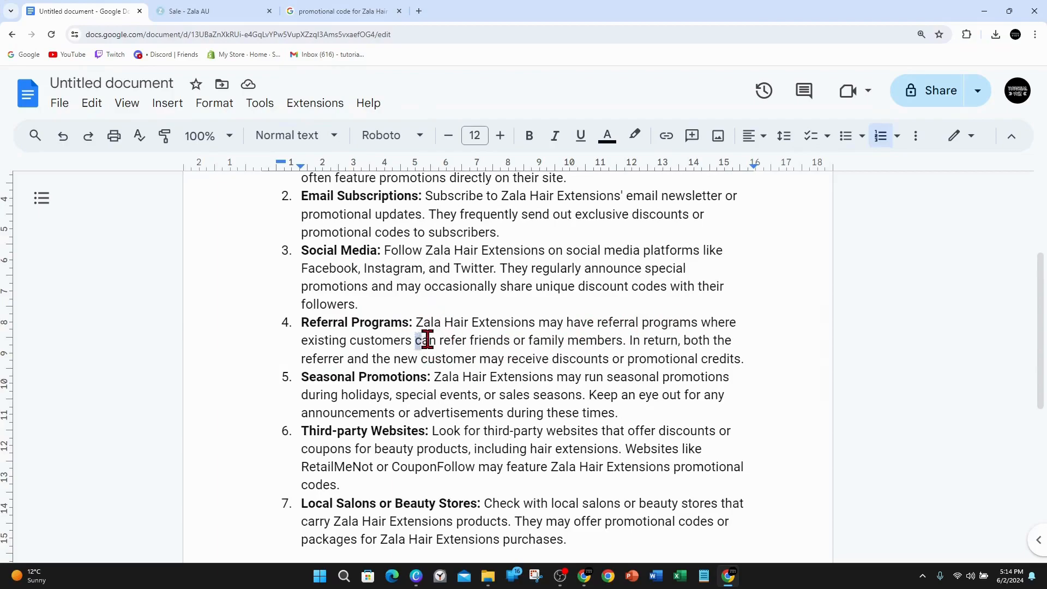
pyautogui.moveTo(415, 340); pyautogui.dragTo(623, 340)
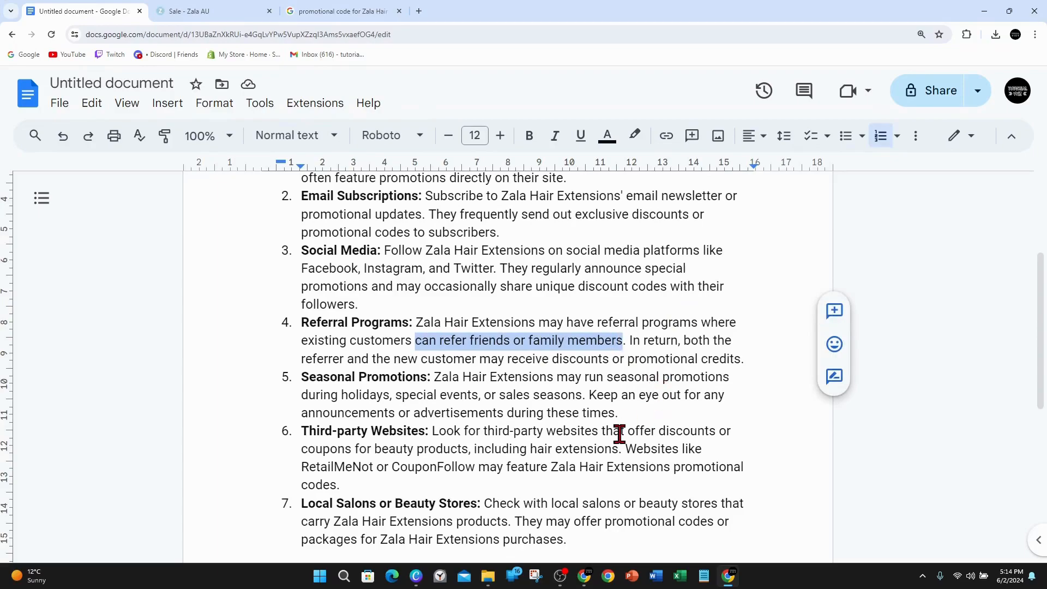
pyautogui.moveTo(660, 473)
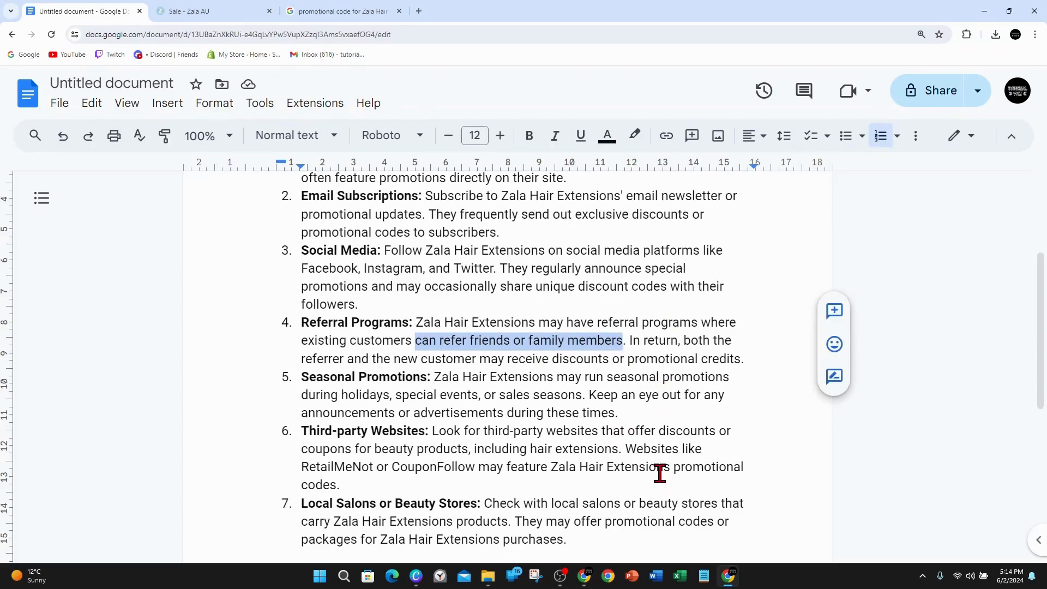
pyautogui.moveTo(703, 445)
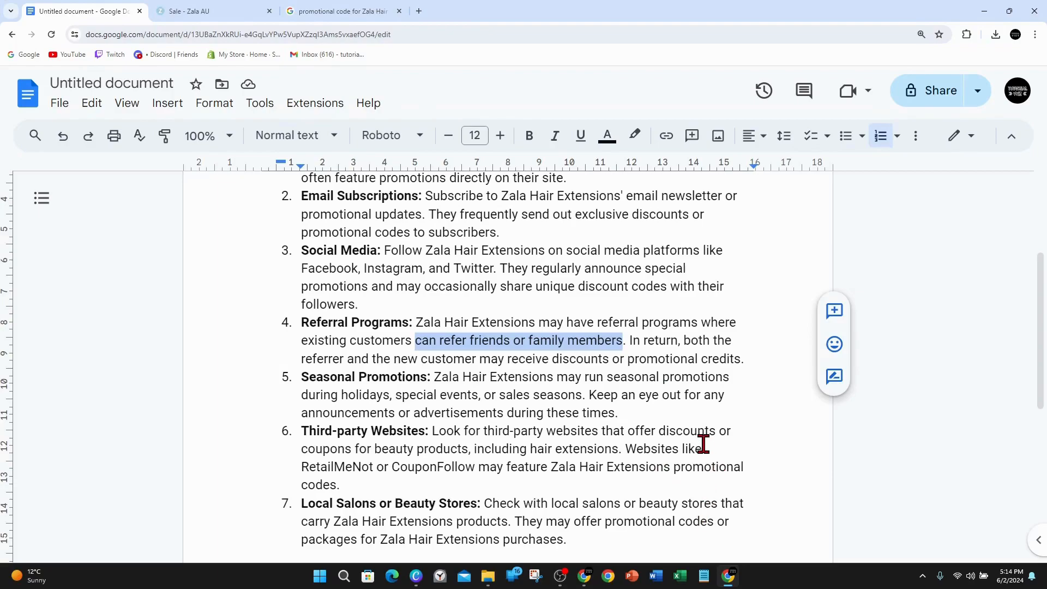
pyautogui.scroll(-3)
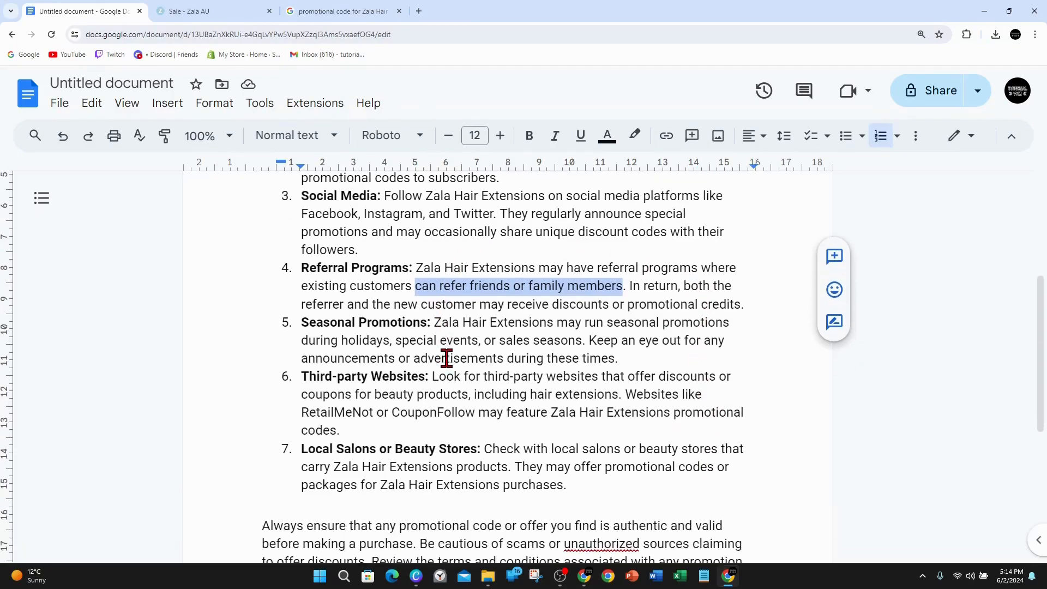
# - Highlight 'holidays' and 'Zala Hair Extensions promotional' in items 5-6, then switch to the Google results
pyautogui.click(437, 322)
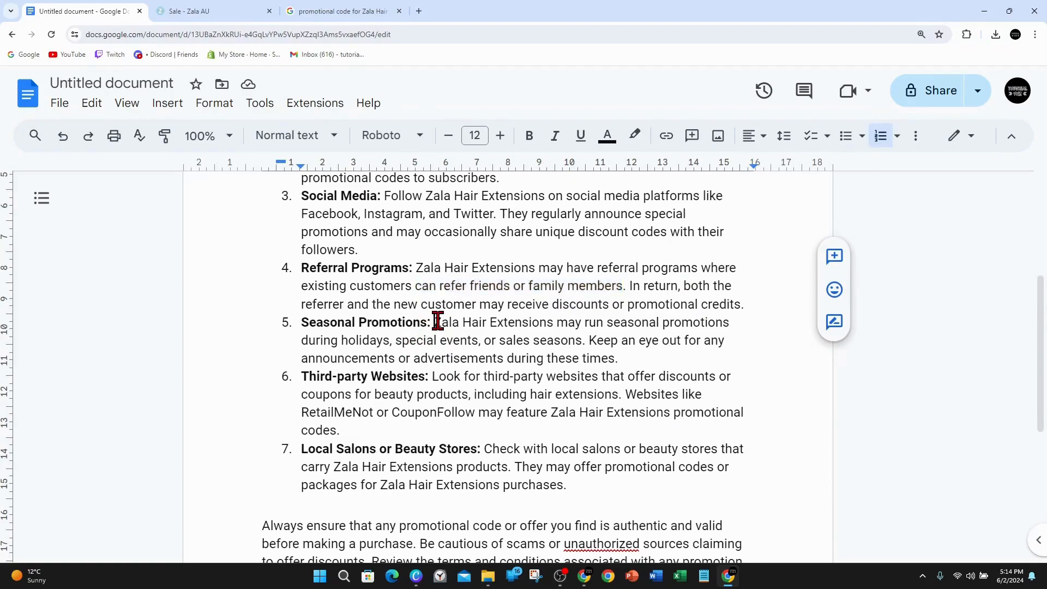
pyautogui.moveTo(435, 322); pyautogui.dragTo(532, 322)
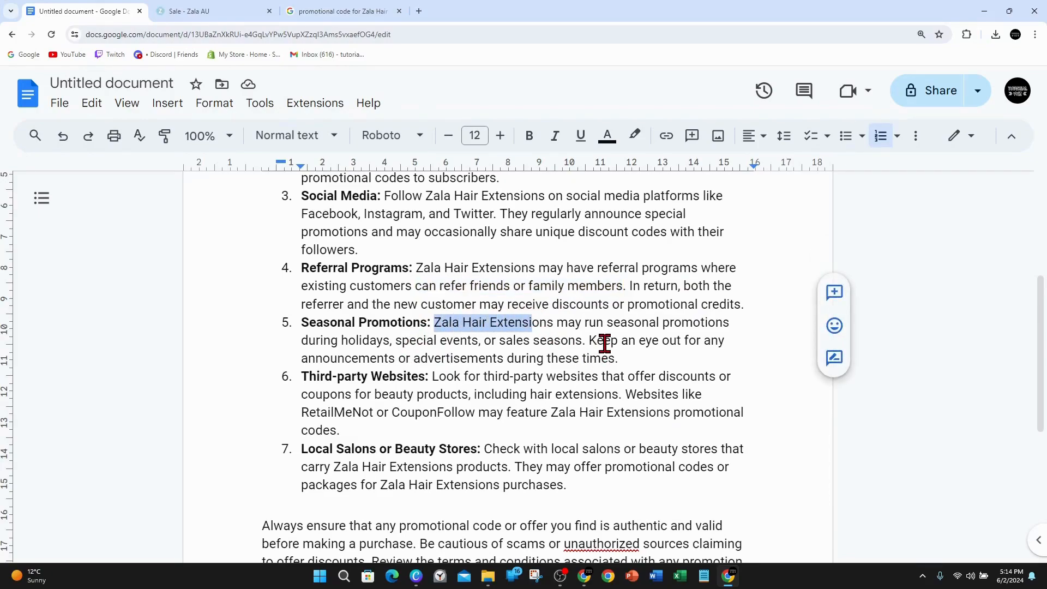
pyautogui.doubleClick(355, 341)
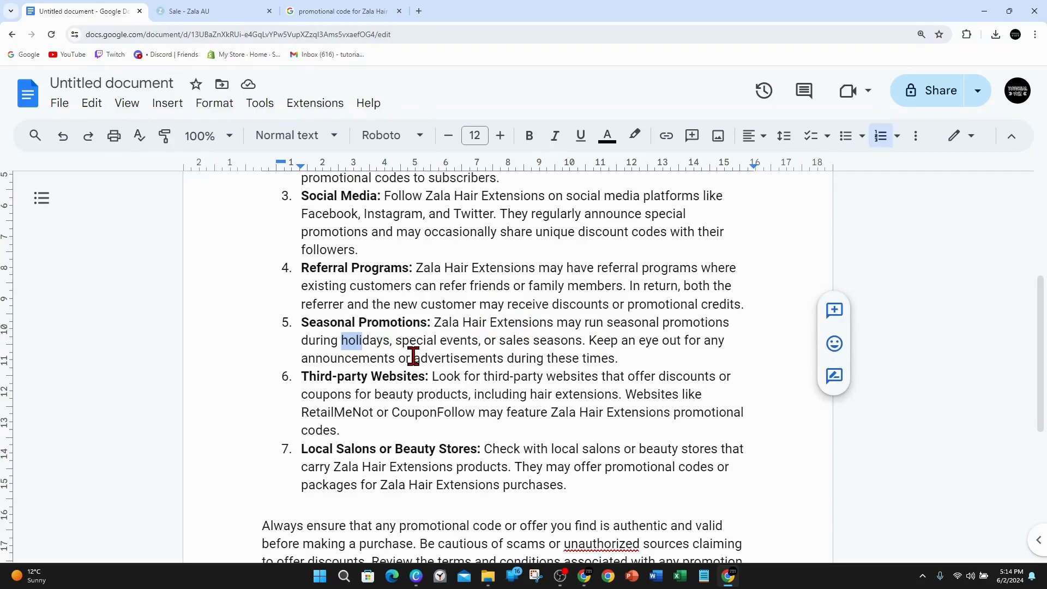
pyautogui.moveTo(478, 339)
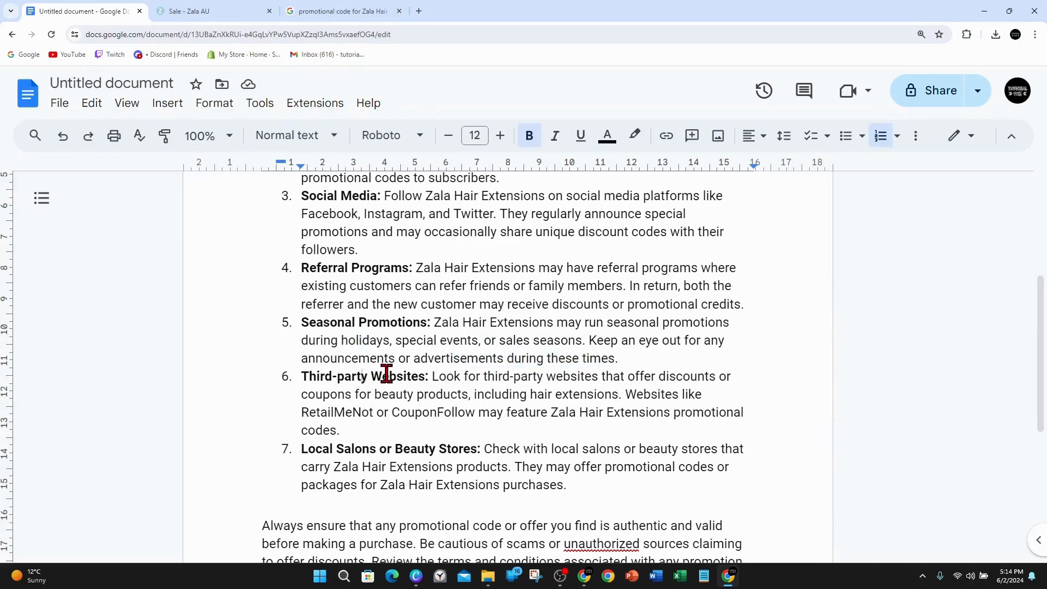
pyautogui.moveTo(737, 402)
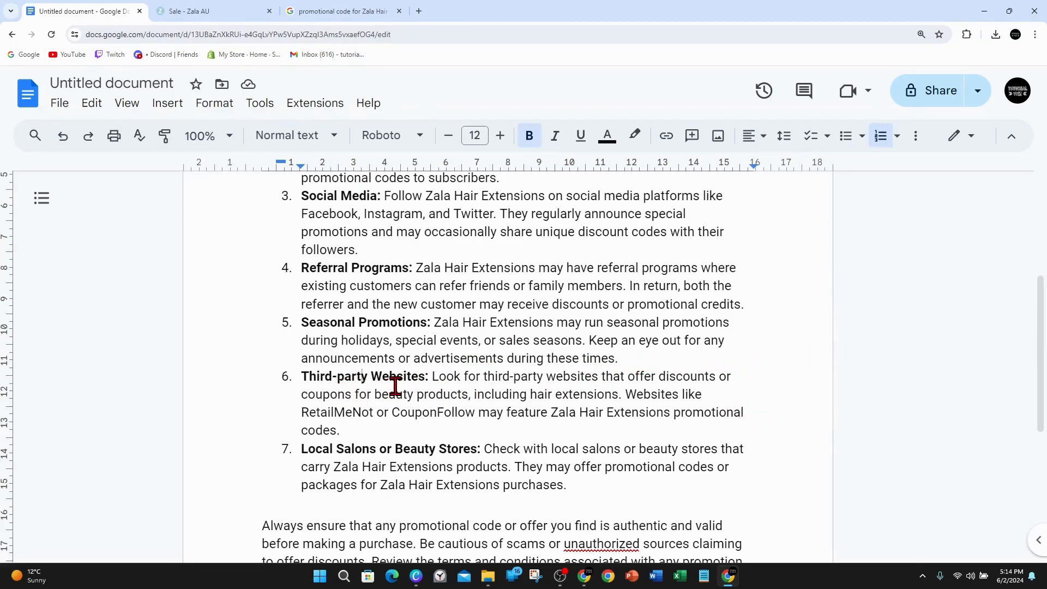
pyautogui.moveTo(646, 354)
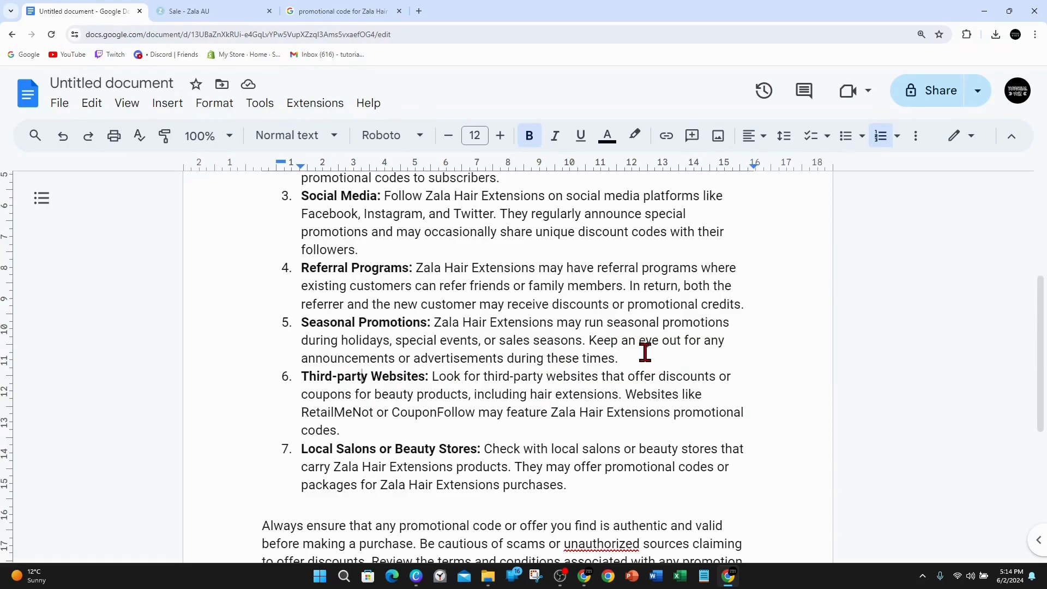
pyautogui.moveTo(634, 404)
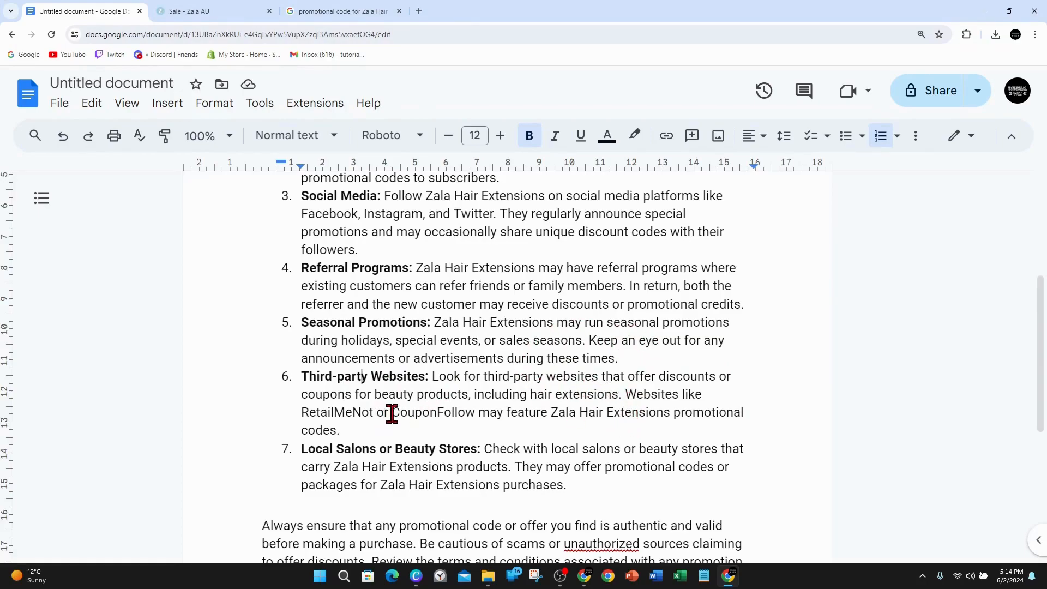
pyautogui.doubleClick(558, 413)
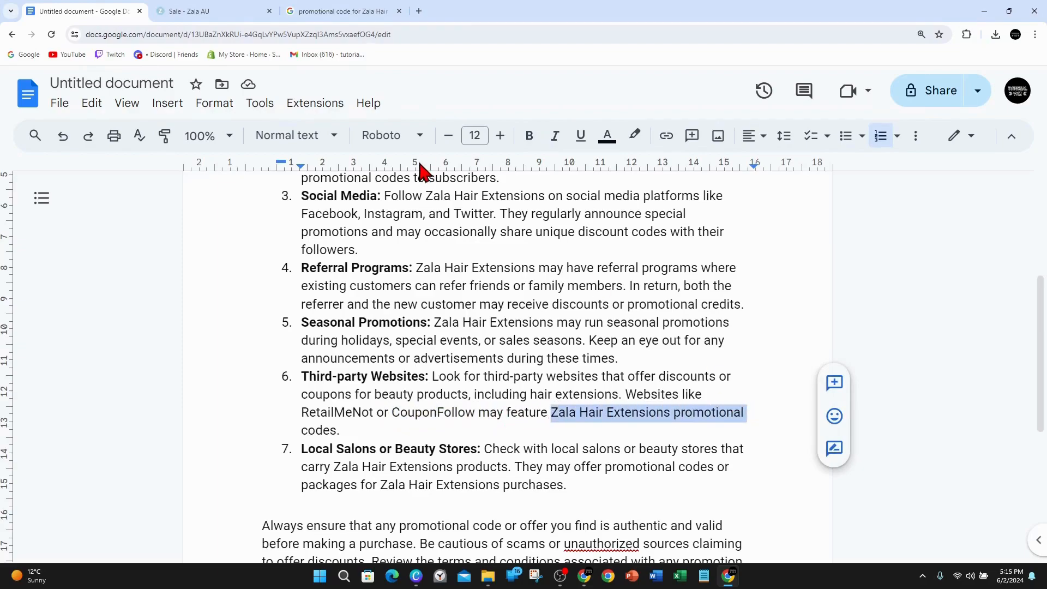
pyautogui.click(341, 11)
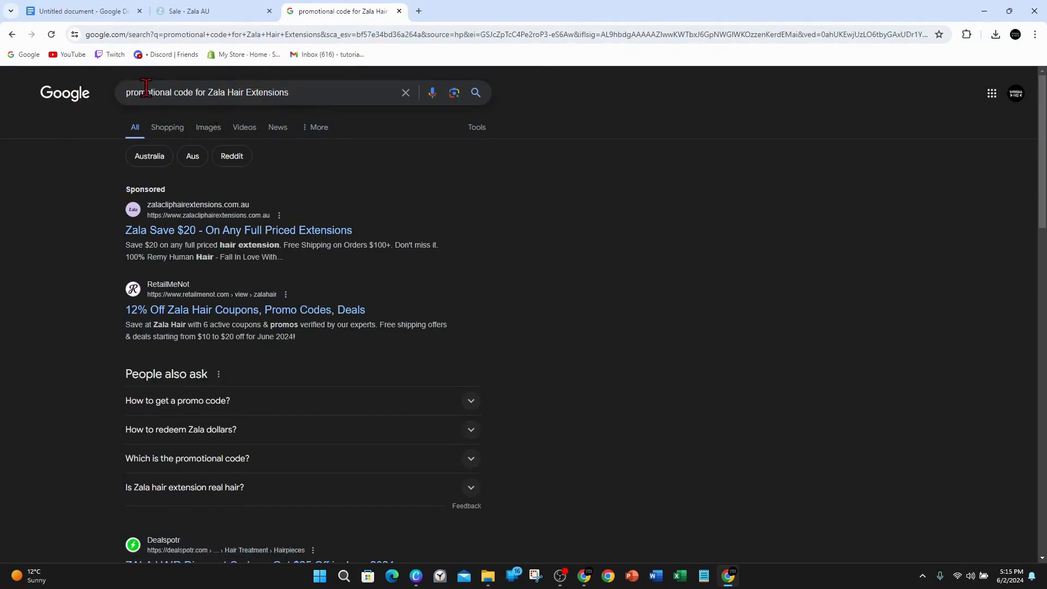
# - From the results, open DontPayFull's '50% Off Zala Discount Code, Promo Codes - June 2024' page
pyautogui.click(207, 92)
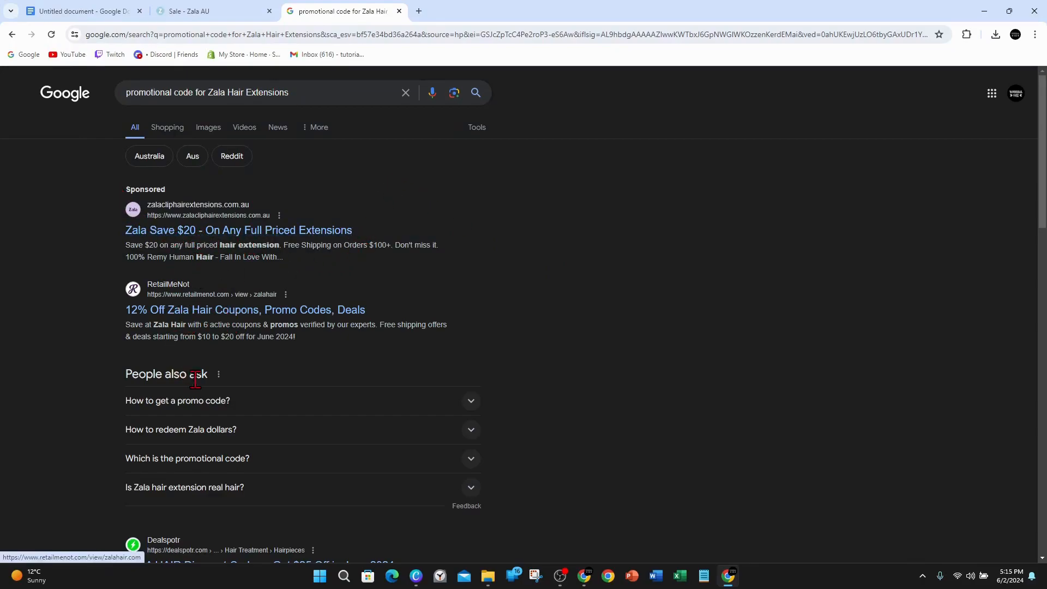
pyautogui.moveTo(163, 325)
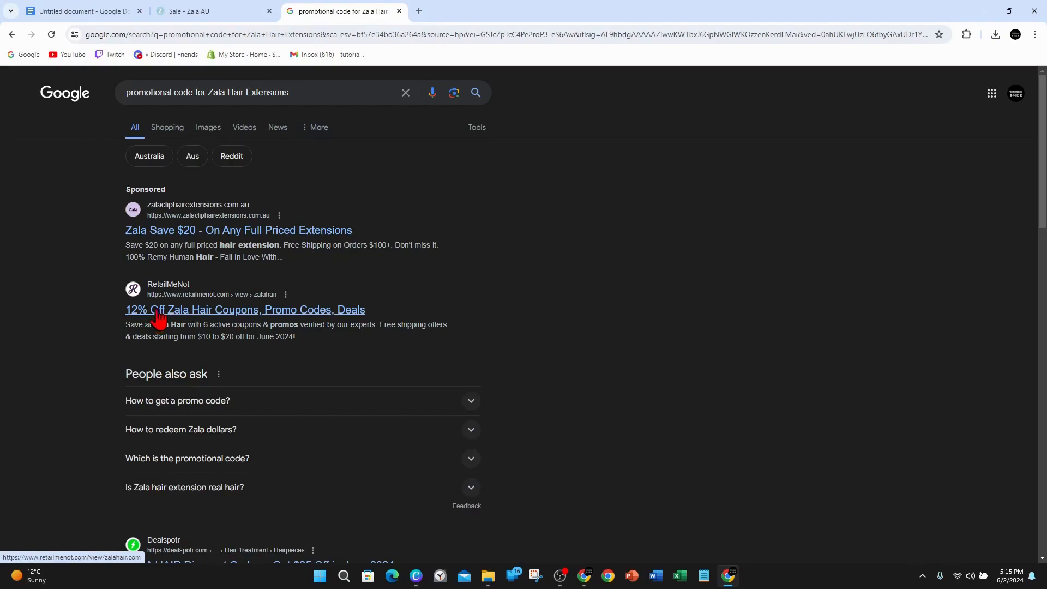
pyautogui.scroll(-3)
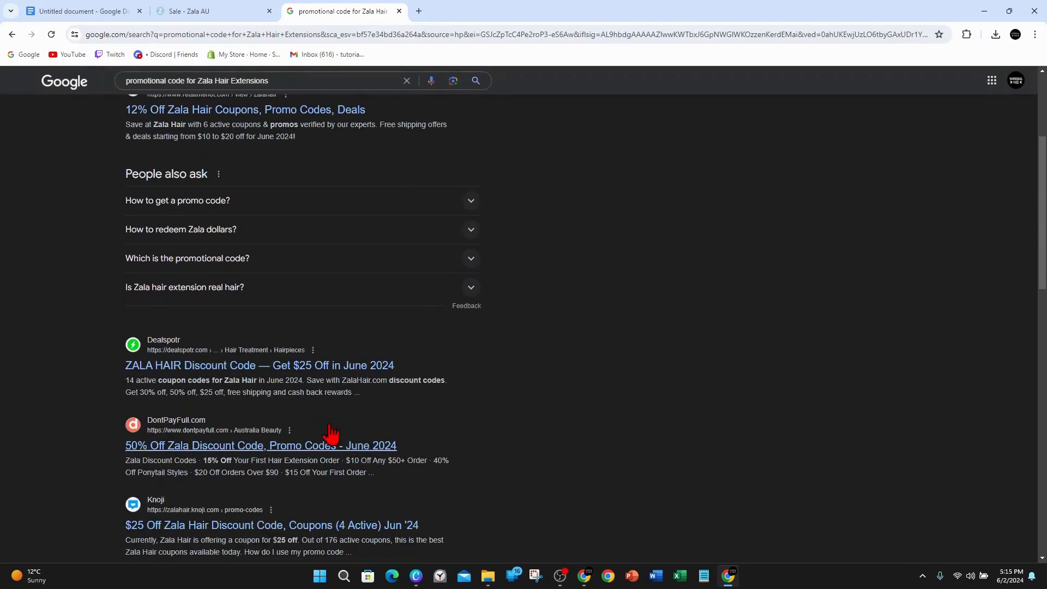
pyautogui.scroll(-3)
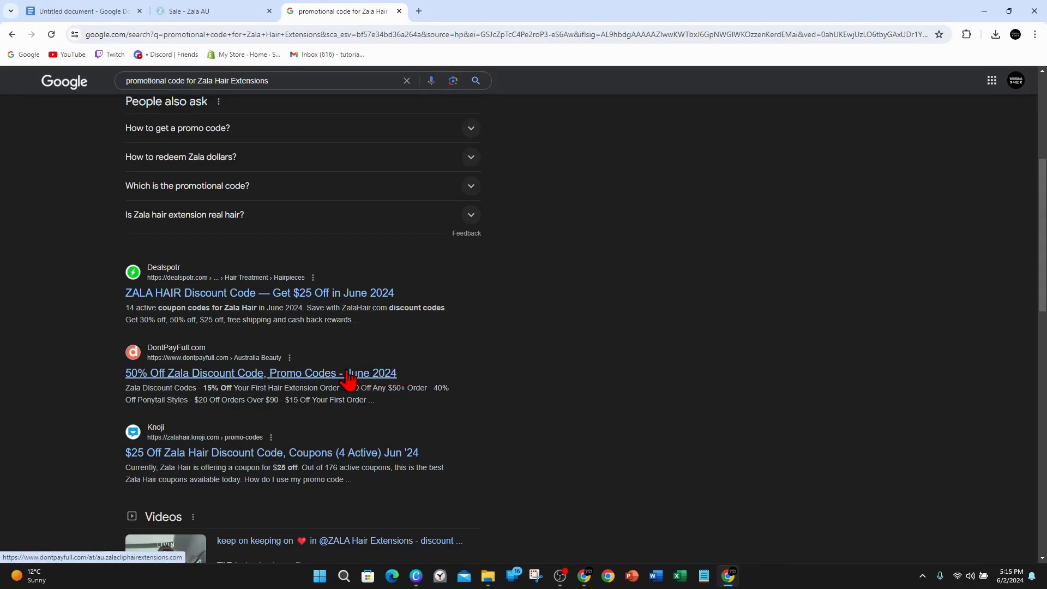
pyautogui.click(261, 373)
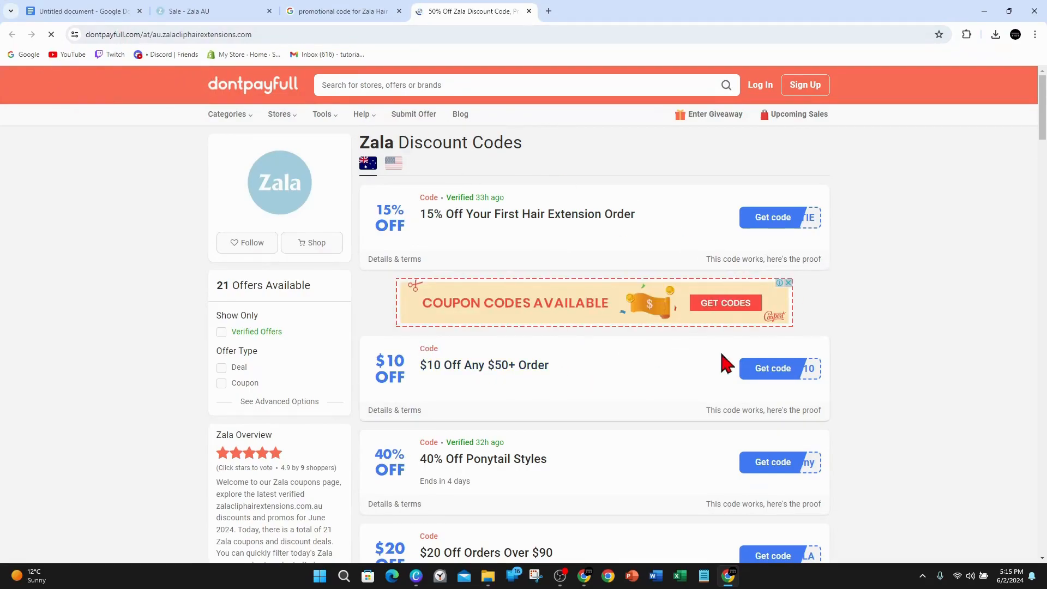
pyautogui.moveTo(465, 245)
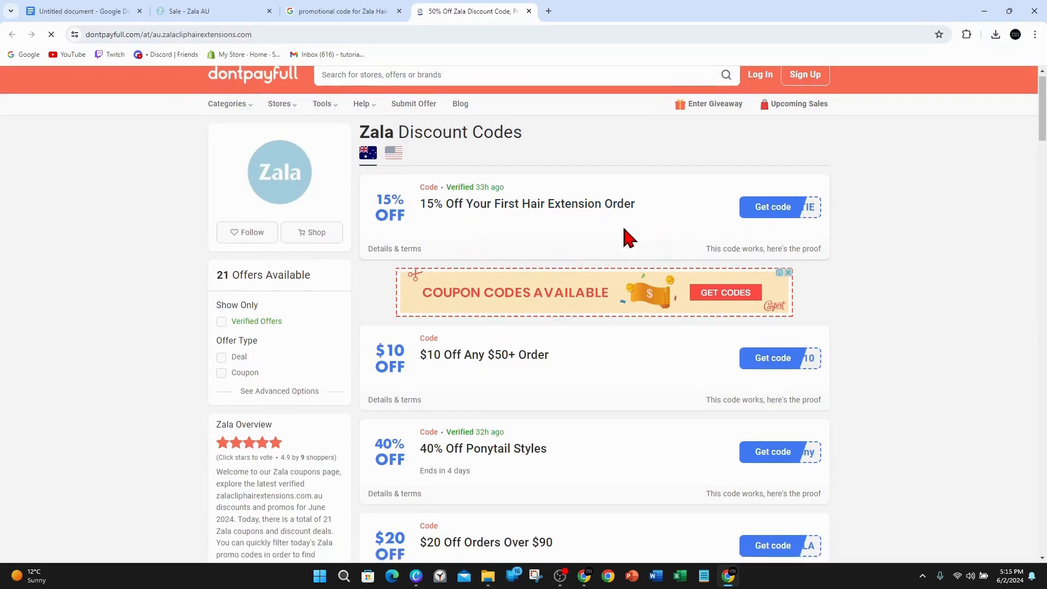
# - Look through DontPayFull's Zala discount offers and follow one, landing on the Zala AU Sale page
pyautogui.scroll(-3)
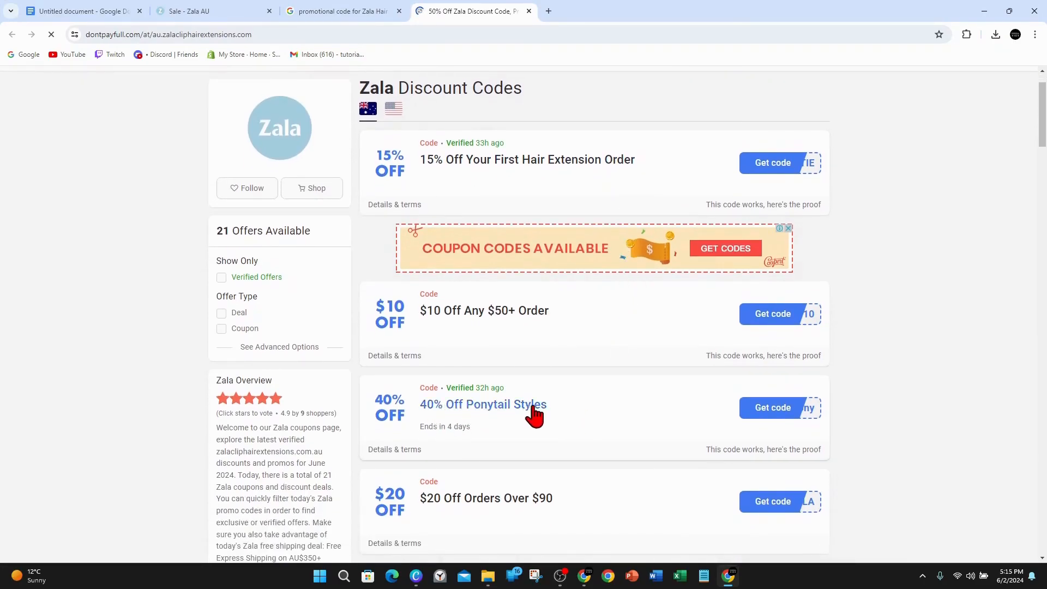
pyautogui.scroll(-3)
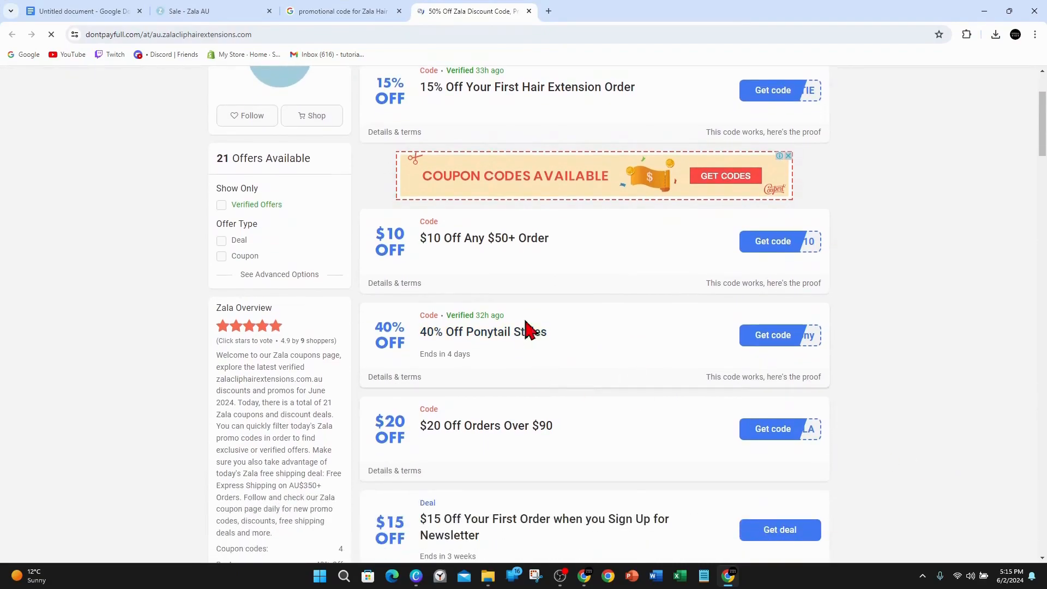
pyautogui.scroll(-3)
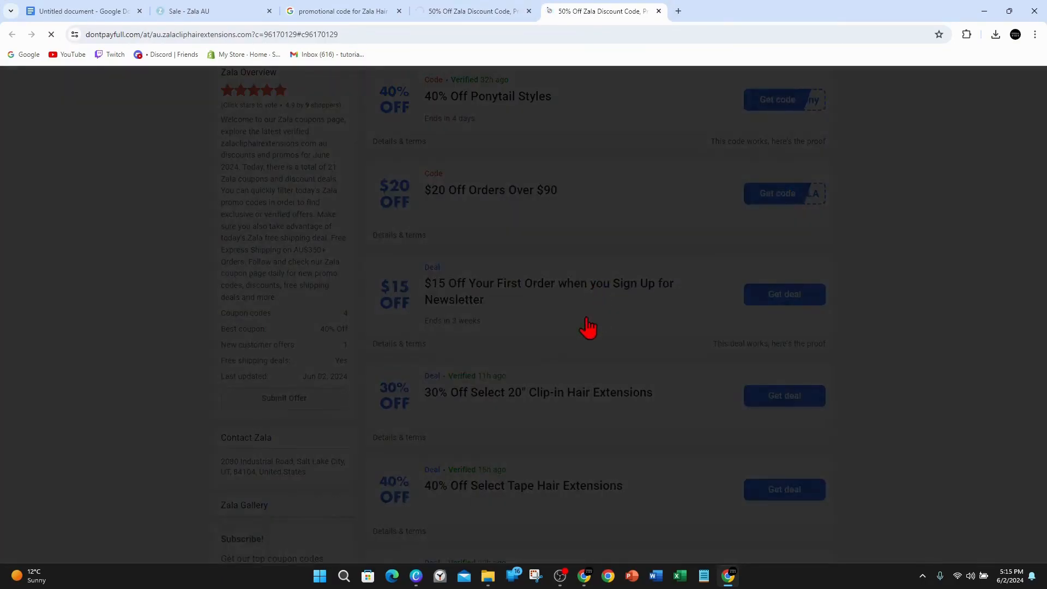
pyautogui.click(776, 99)
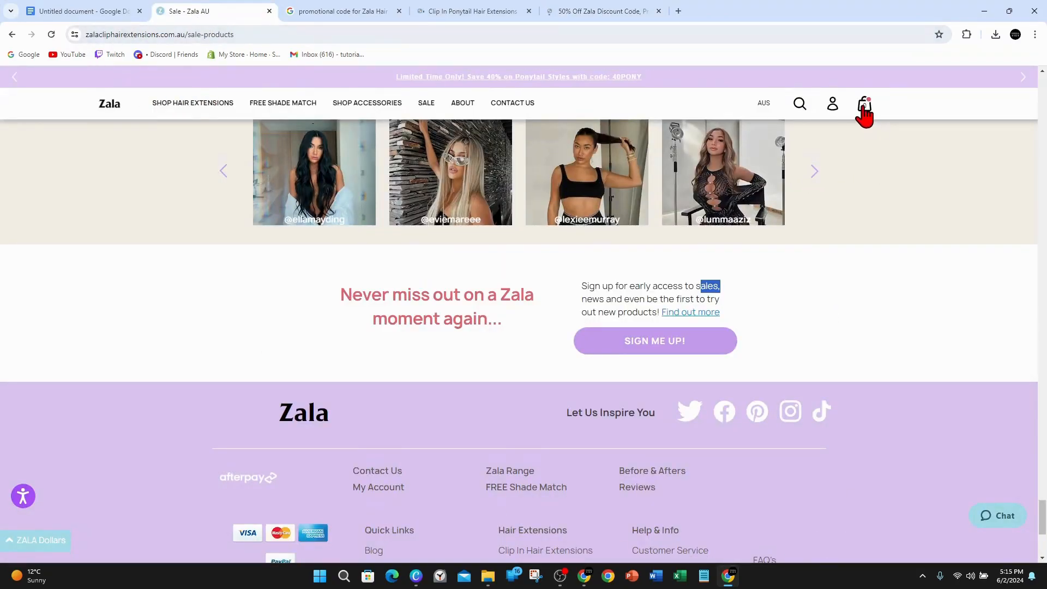
# - Go back via the Google results tab to the Google Docs promo-code tips document
pyautogui.click(602, 11)
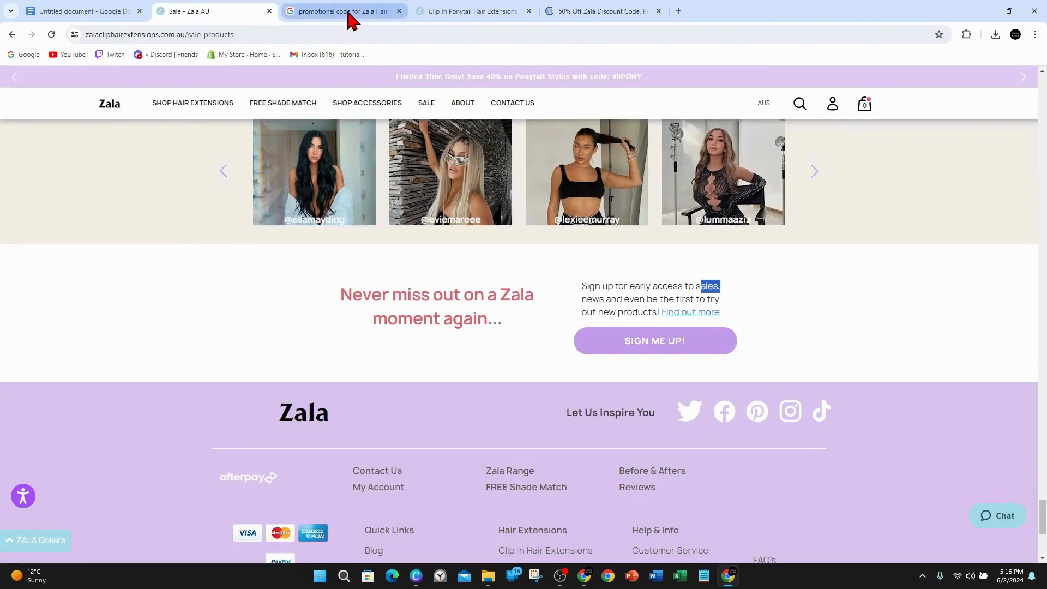
pyautogui.click(346, 11)
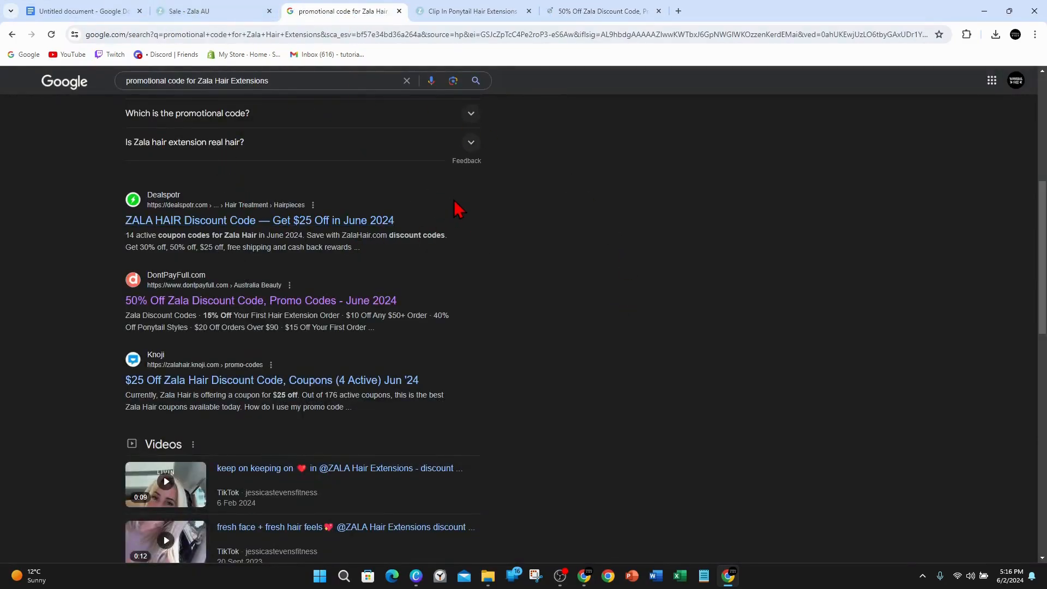
pyautogui.click(76, 11)
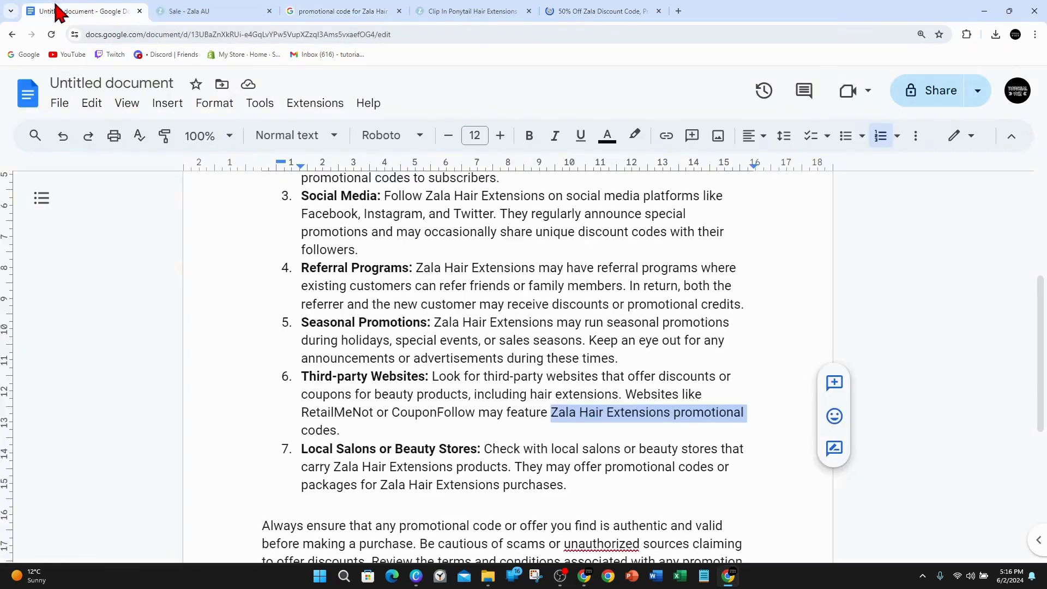
pyautogui.scroll(-3)
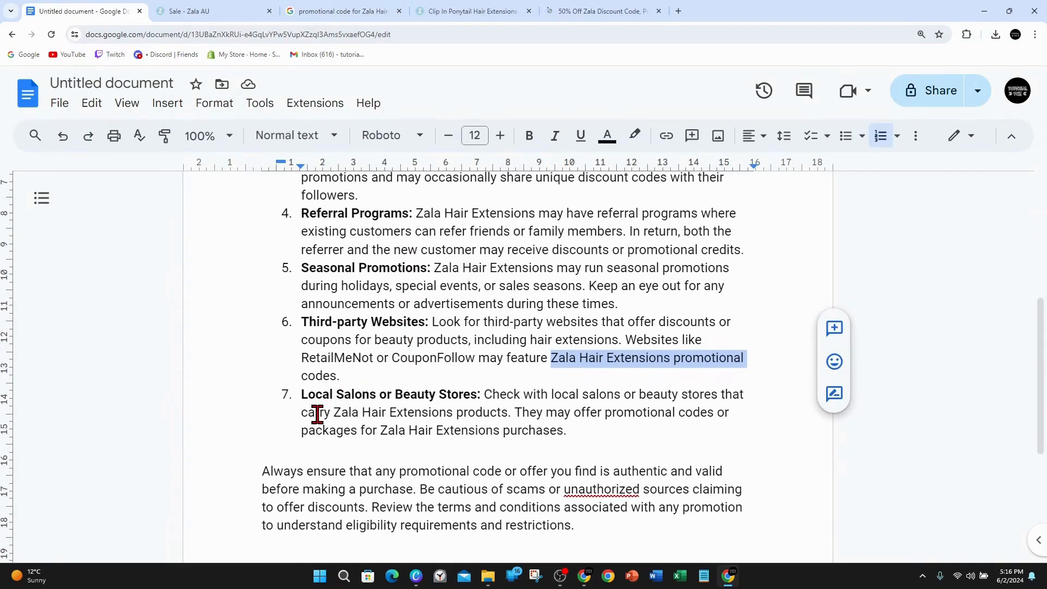
pyautogui.scroll(-3)
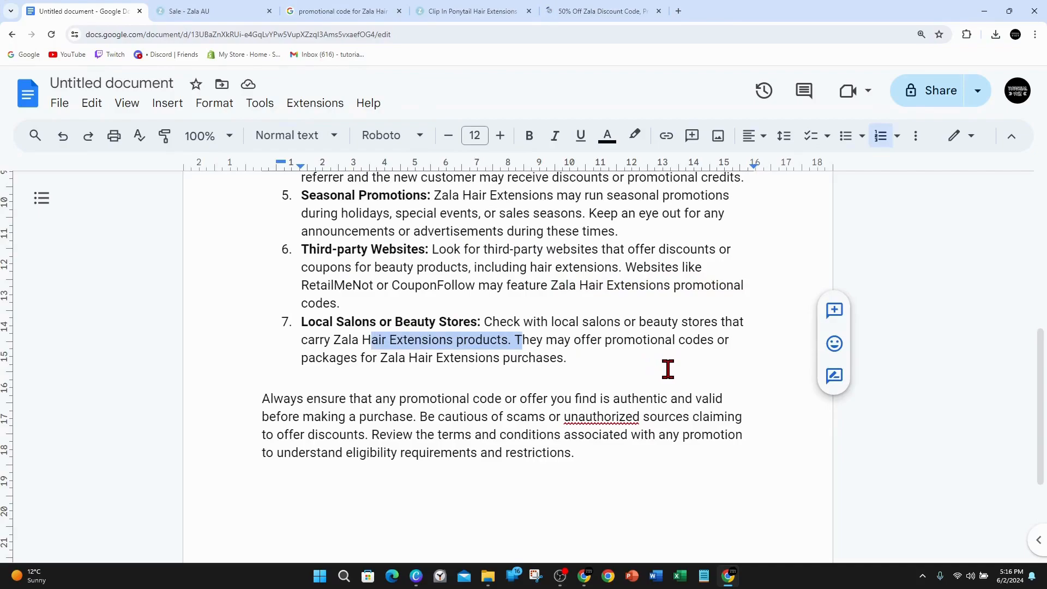
pyautogui.moveTo(562, 372)
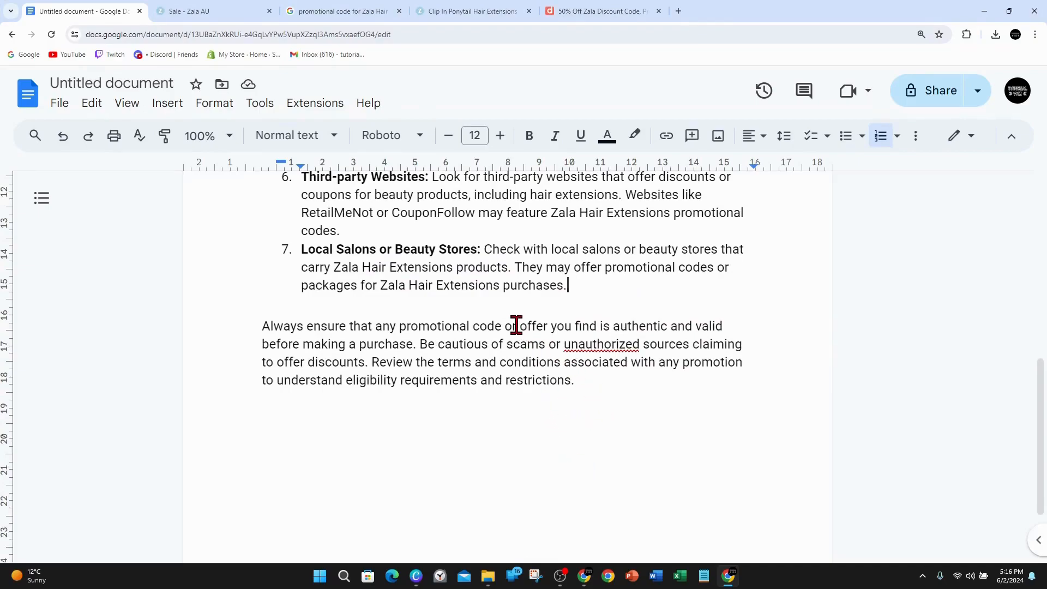
pyautogui.moveTo(644, 325)
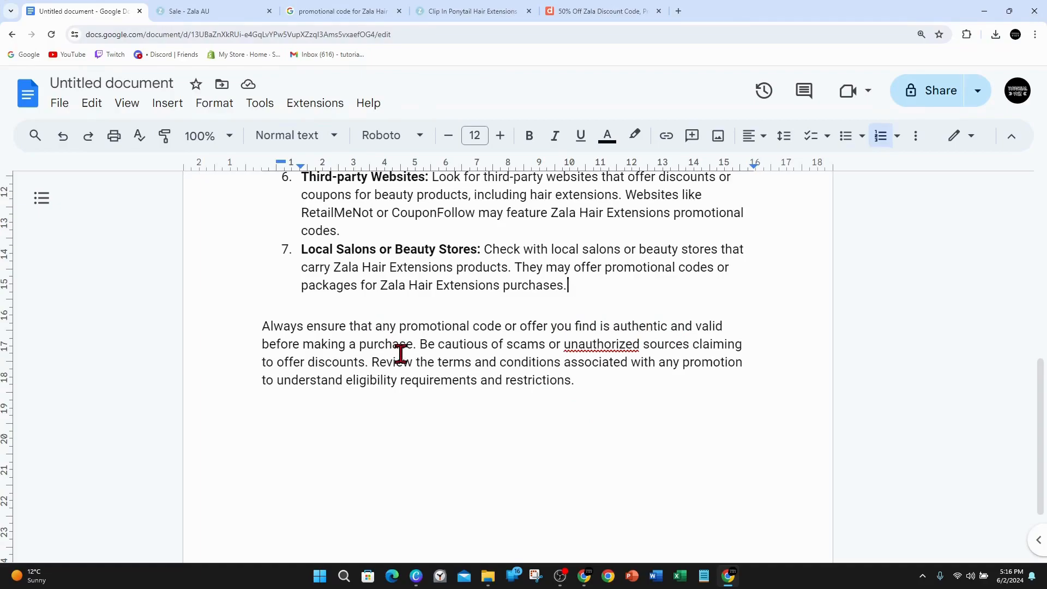
pyautogui.moveTo(547, 352)
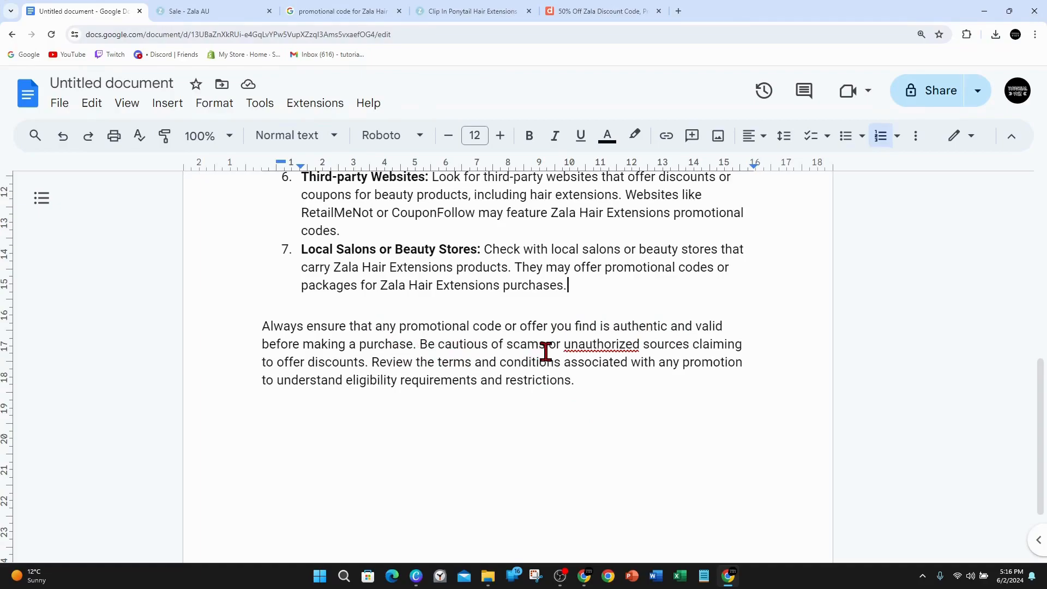
pyautogui.moveTo(655, 369)
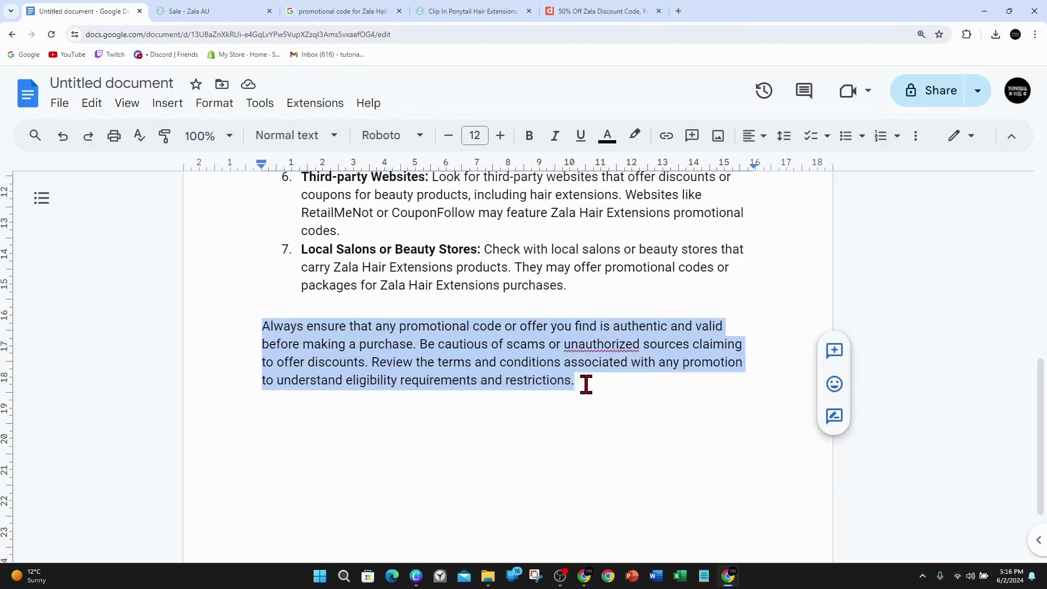
pyautogui.moveTo(652, 411)
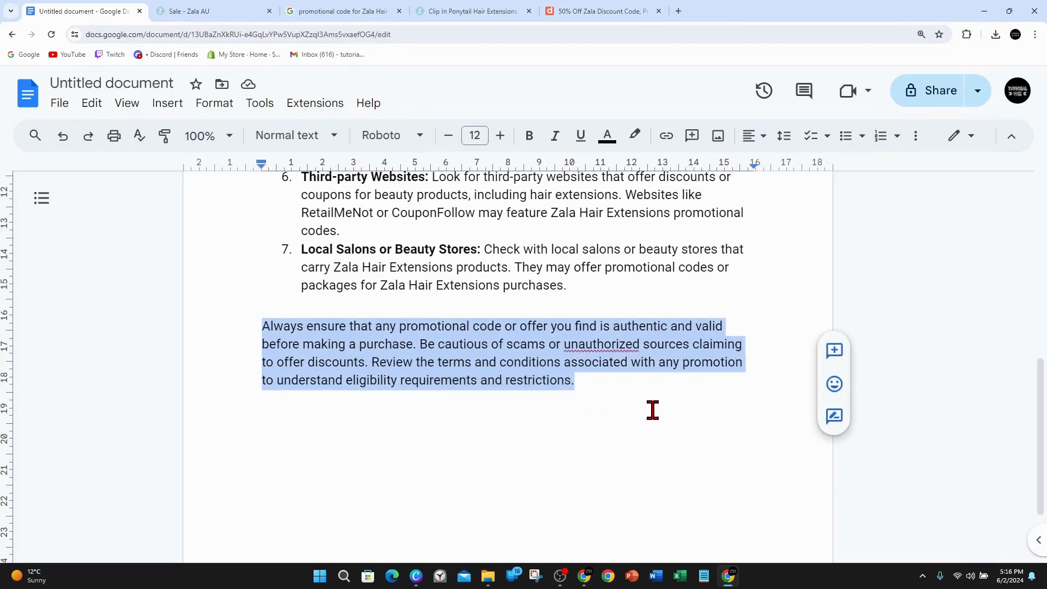
pyautogui.click(576, 380)
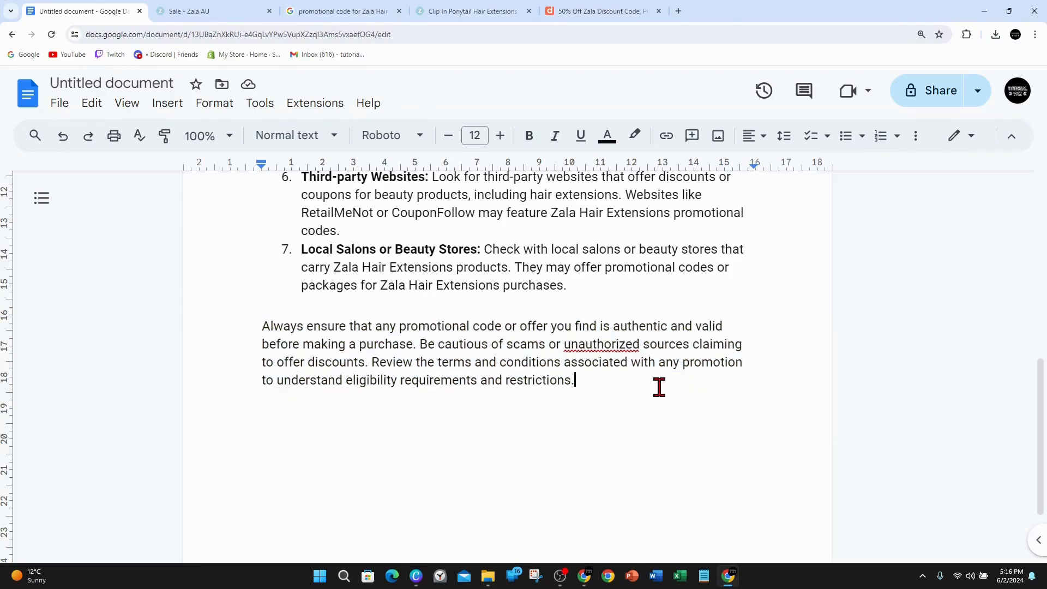